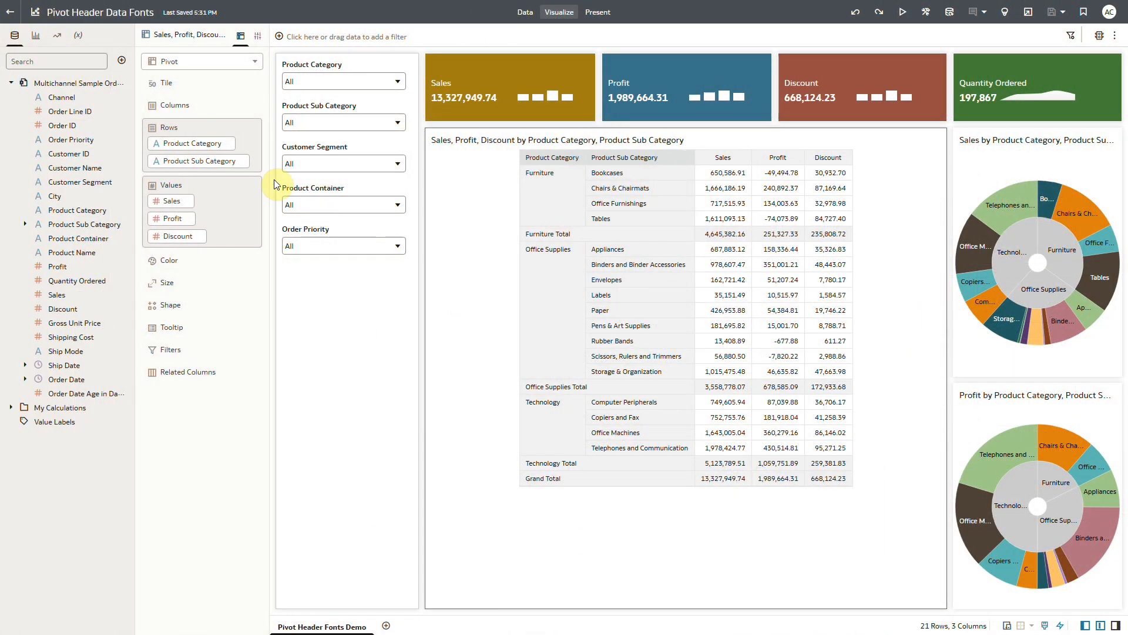
pyautogui.moveTo(251, 148)
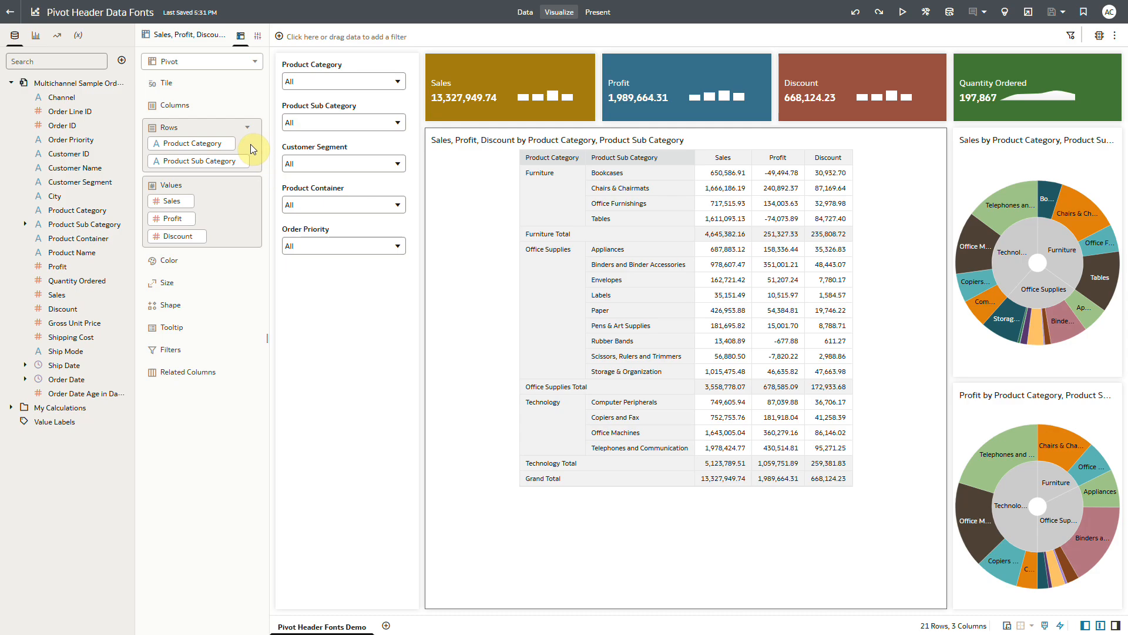
pyautogui.moveTo(210, 196)
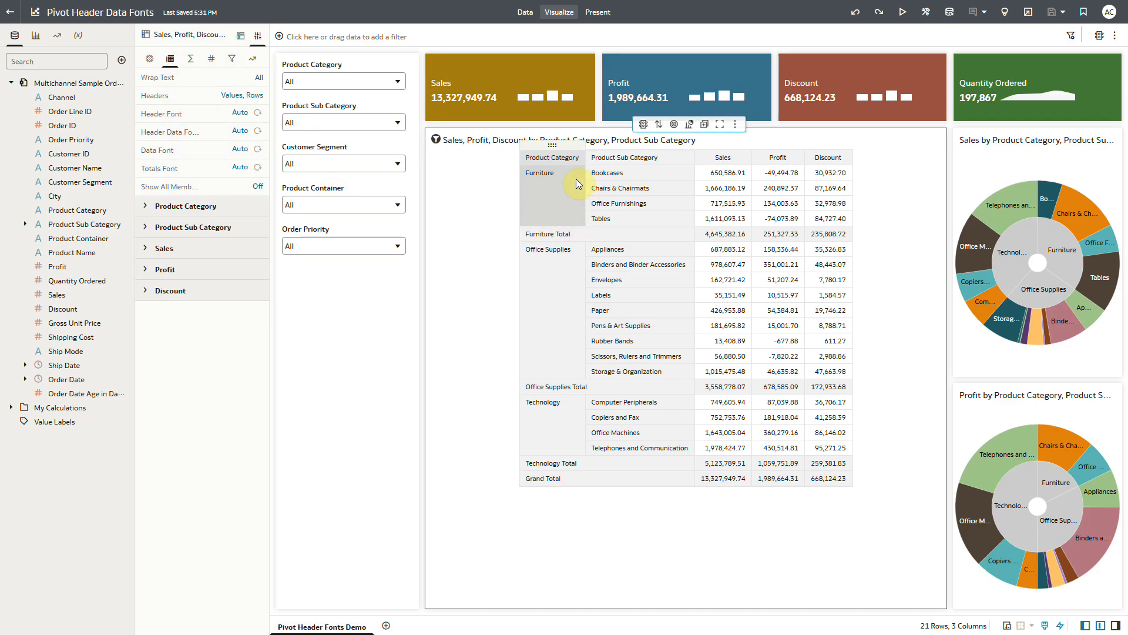
pyautogui.moveTo(639, 158)
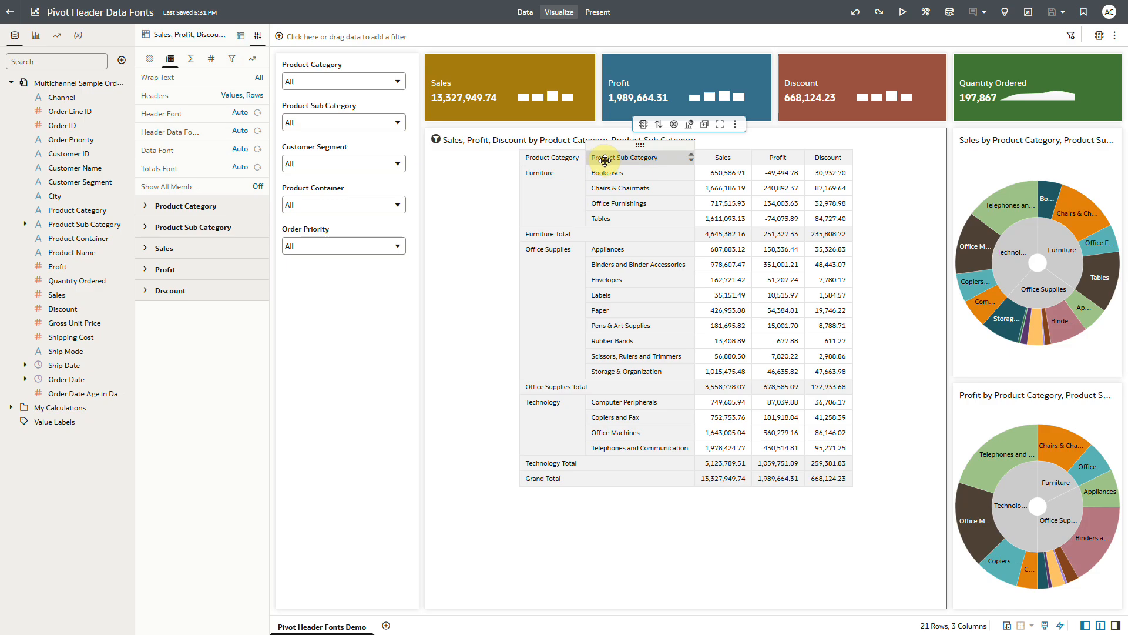
# Make the pivot's row header data values bold, then expand the Product Category formatting section.
pyautogui.click(240, 150)
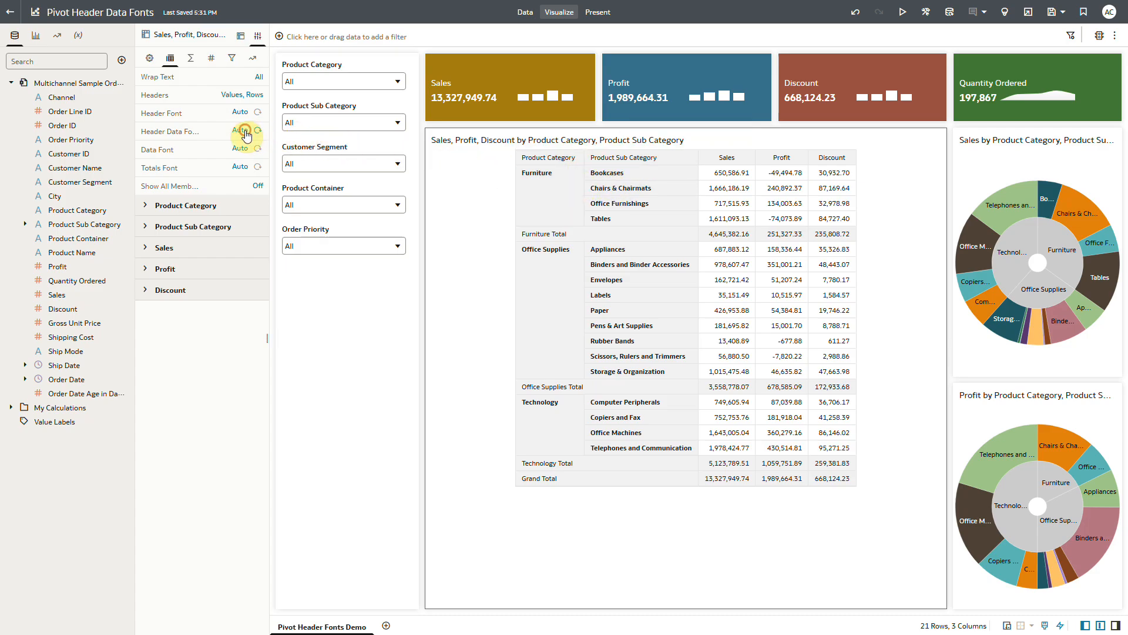
pyautogui.click(257, 131)
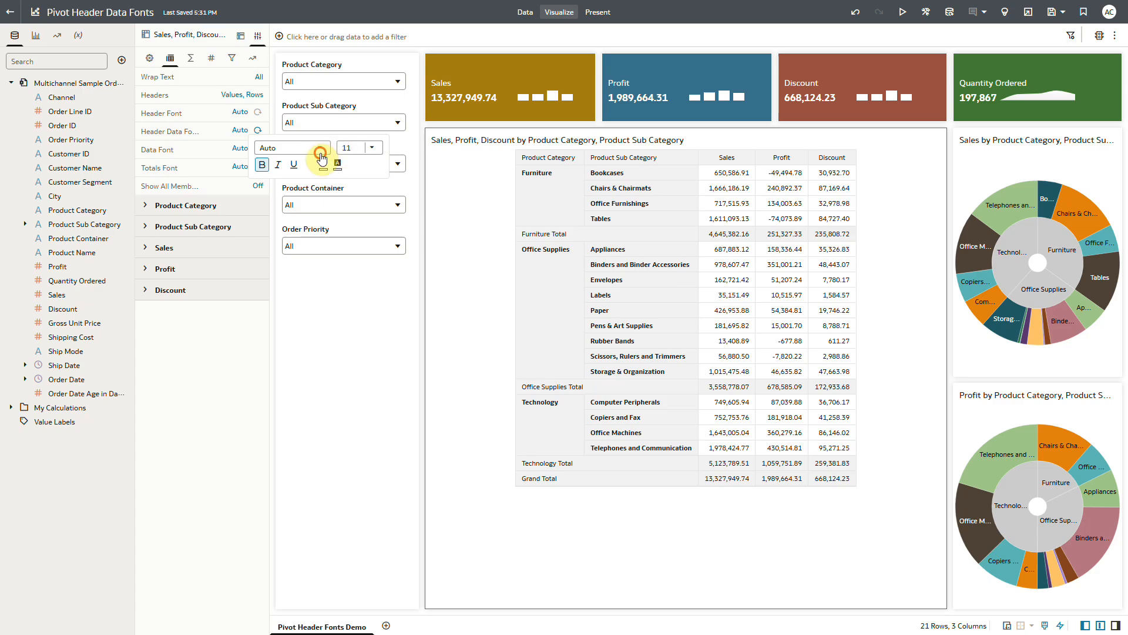
pyautogui.click(373, 147)
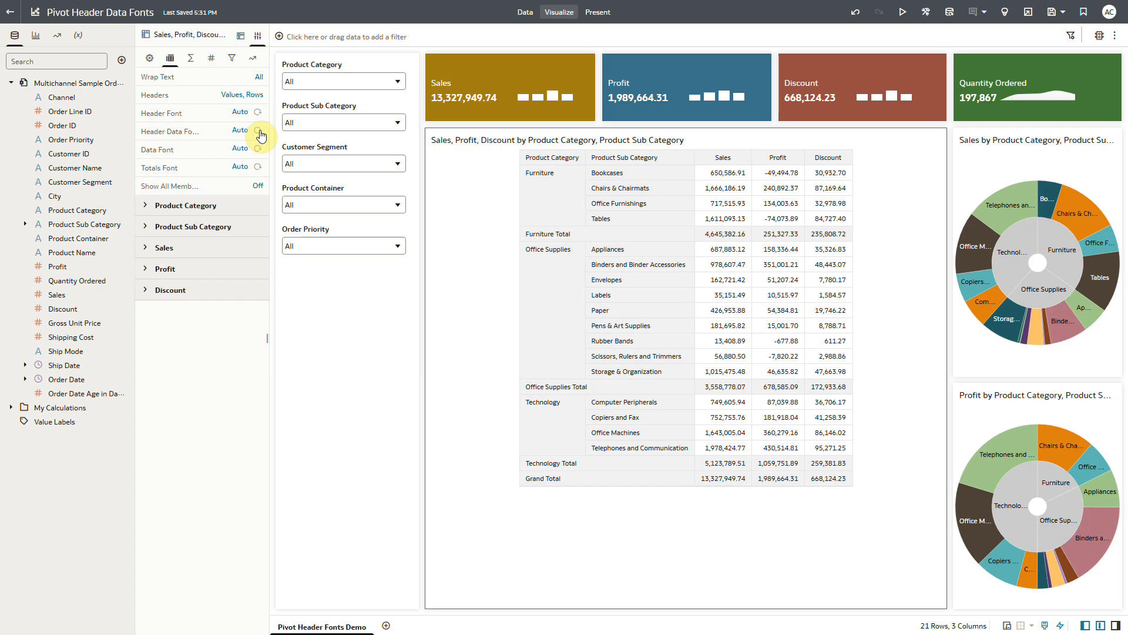
pyautogui.click(257, 132)
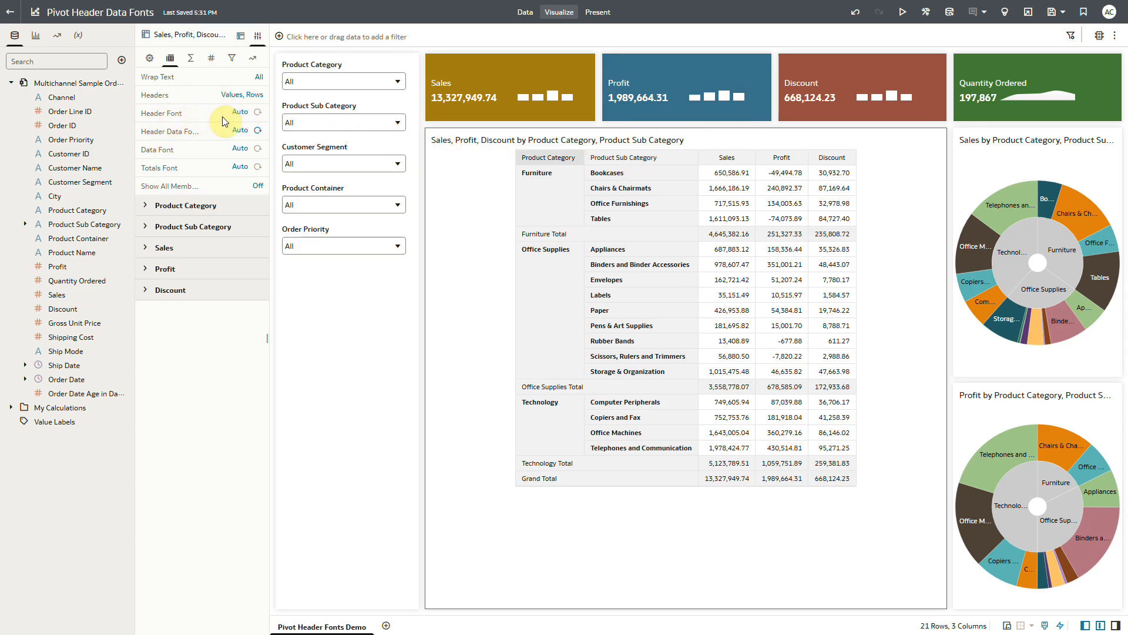
pyautogui.click(239, 113)
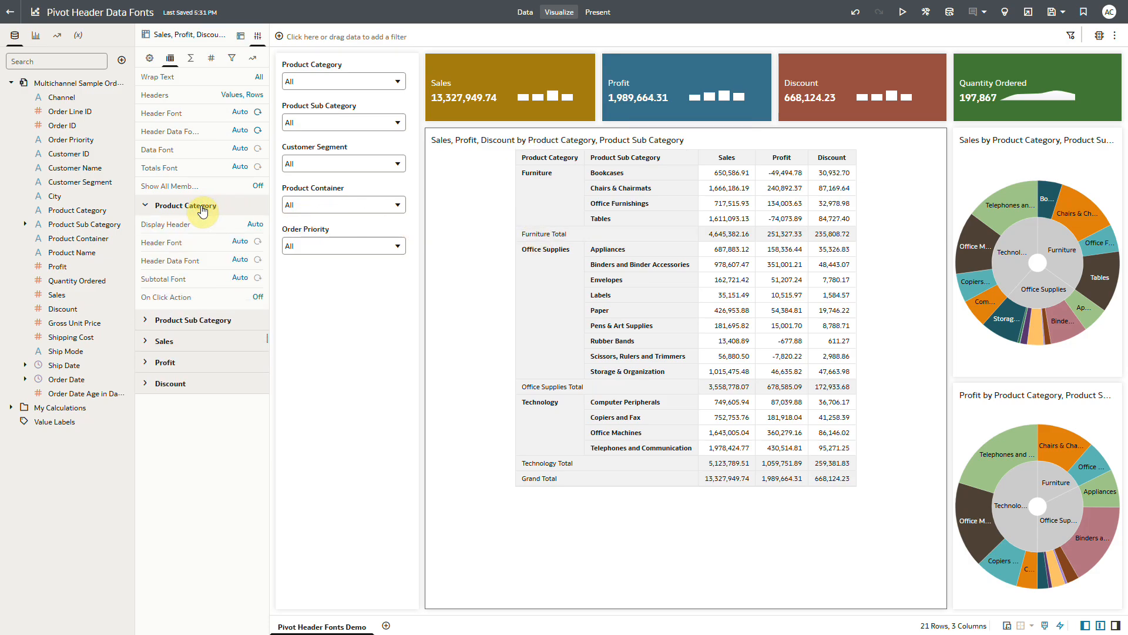
# Set the Product Category Subtotal Font to Bold.
pyautogui.click(240, 278)
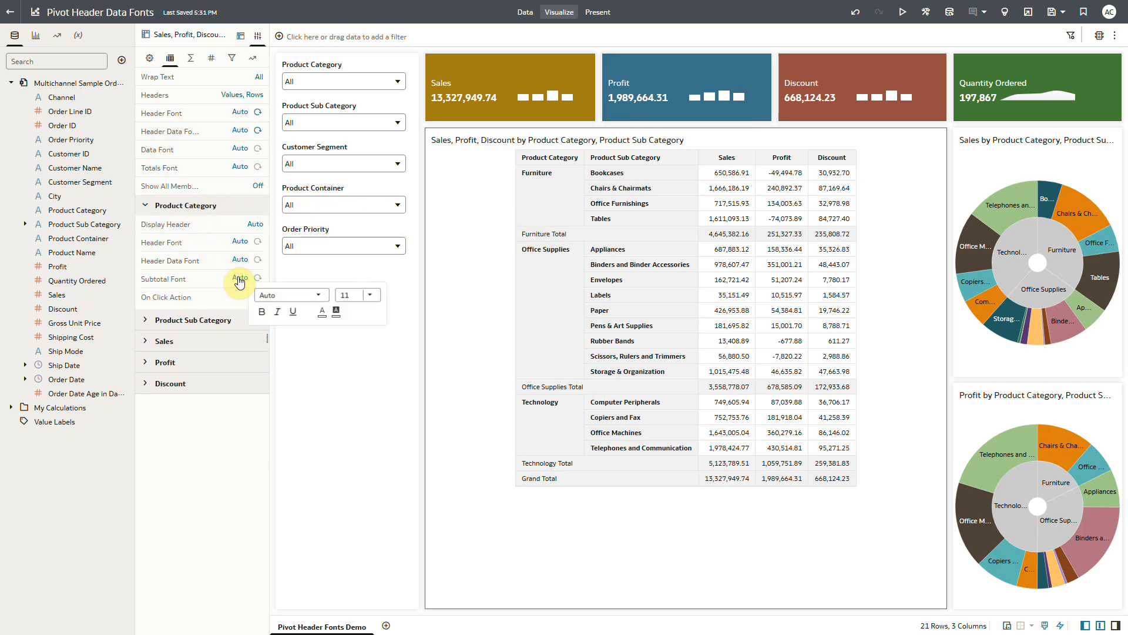
pyautogui.click(261, 311)
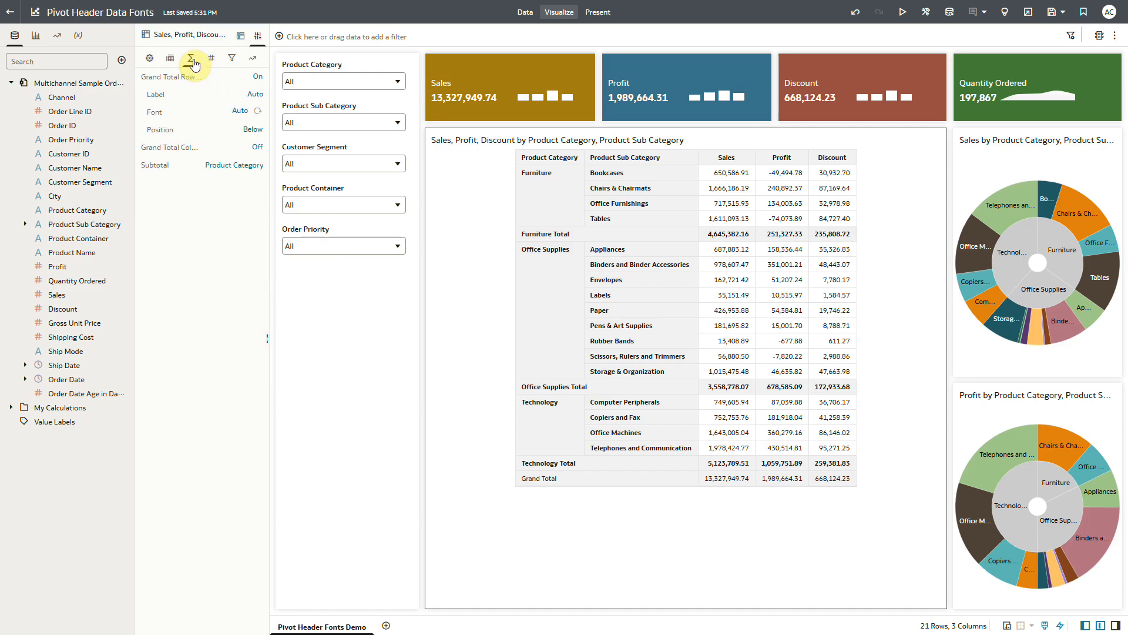
# Set the Grand Total font to Bold in the Totals settings.
pyautogui.click(241, 111)
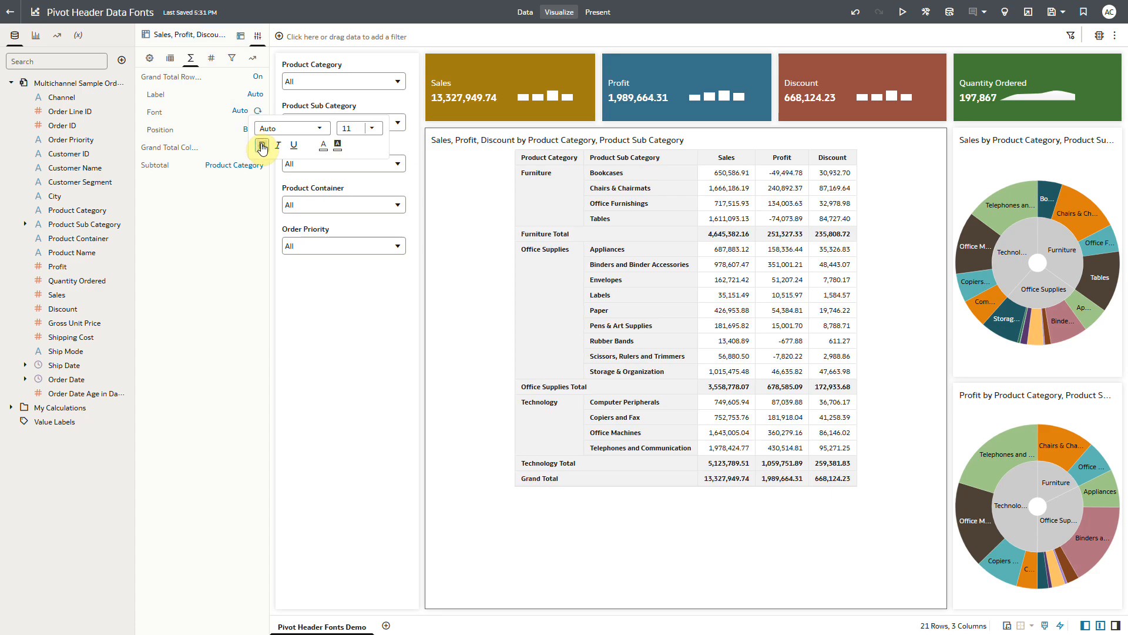
pyautogui.click(170, 58)
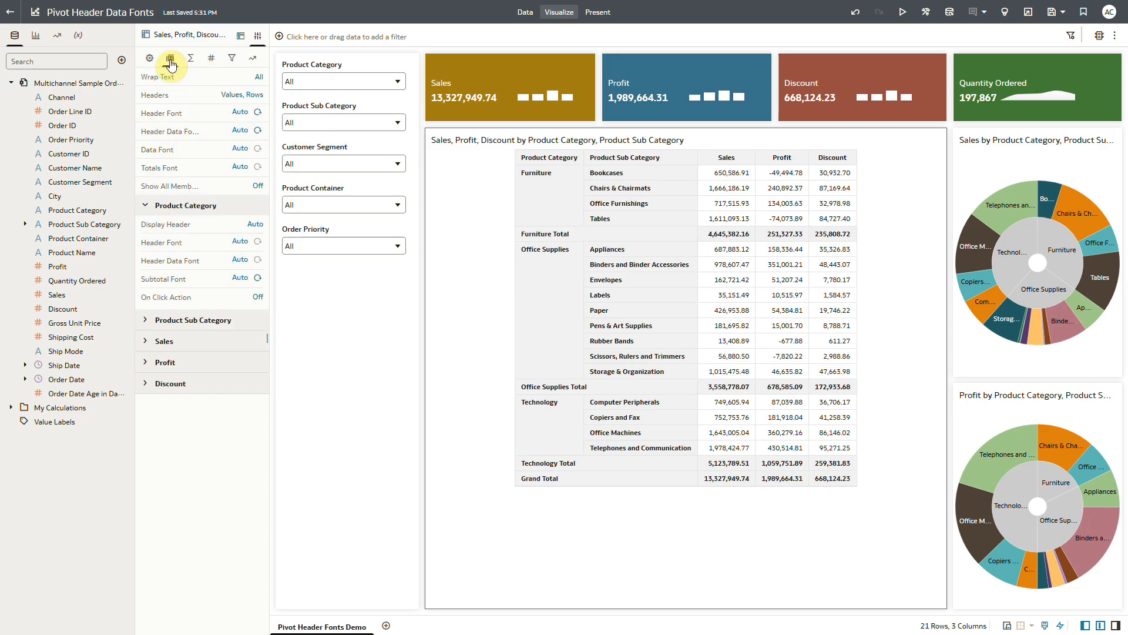
pyautogui.moveTo(204, 137)
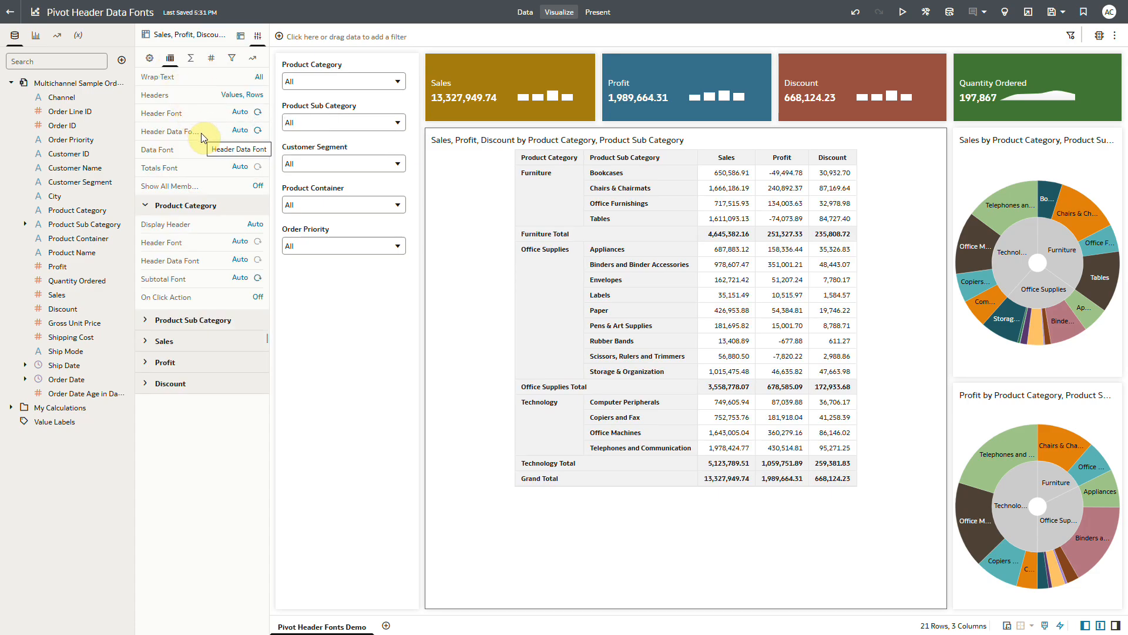